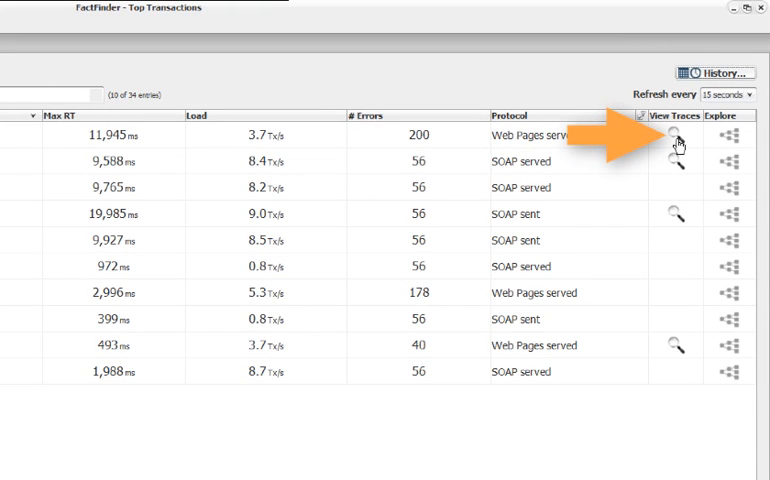
# View the recorded traces for the mycoportal/login.do transaction row in Top Transactions
pyautogui.click(676, 132)
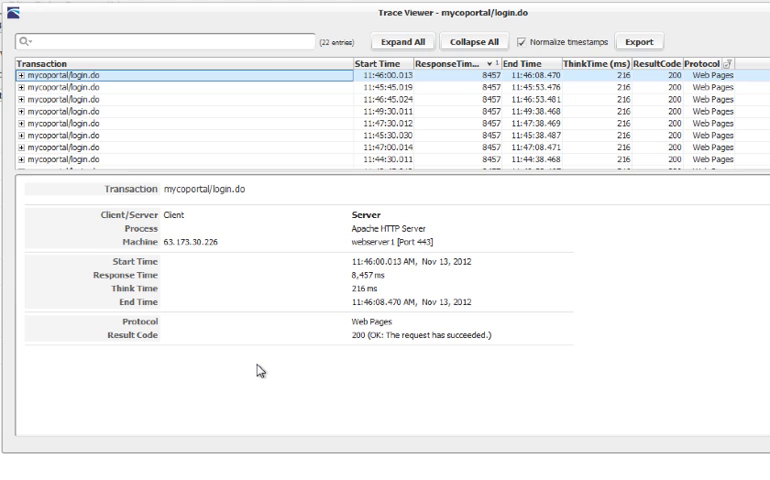
pyautogui.moveTo(600, 320)
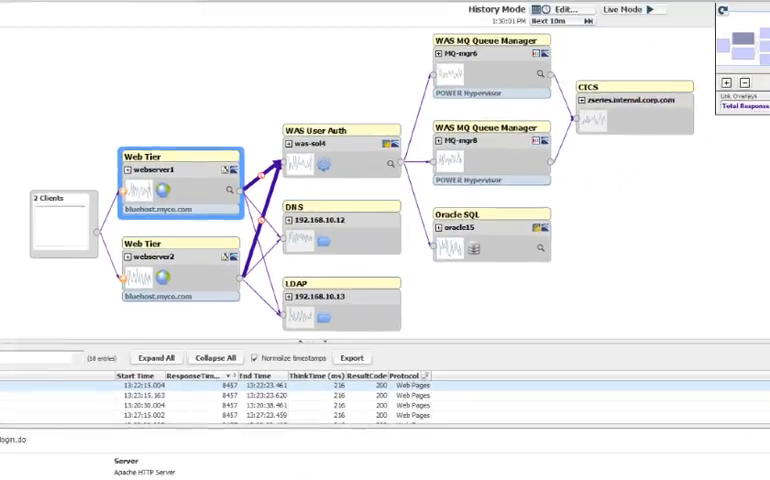
# Show the login.do Transaction Explorer map as a tab in the main FactFinder window
pyautogui.click(572, 50)
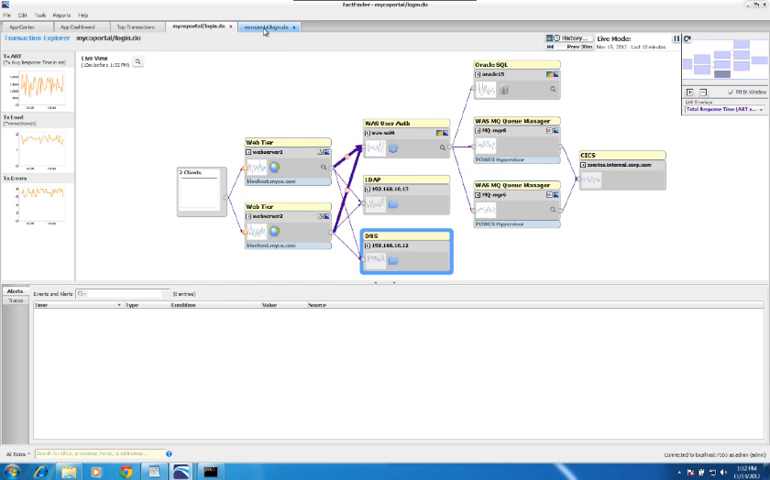
# Switch the trace list beneath the map to tree view and expand the login.do trace
pyautogui.click(270, 20)
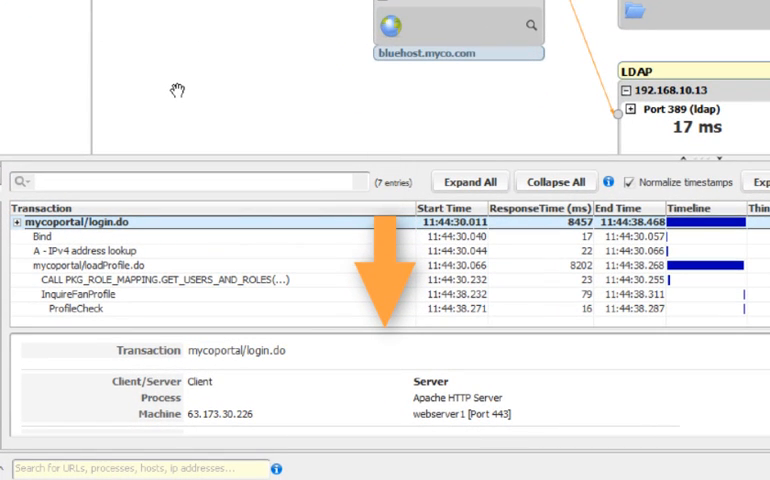
# Inspect the loadProfile.do and InquireForProfile rows, drilling down to the was-sol4 machine details
pyautogui.click(100, 222)
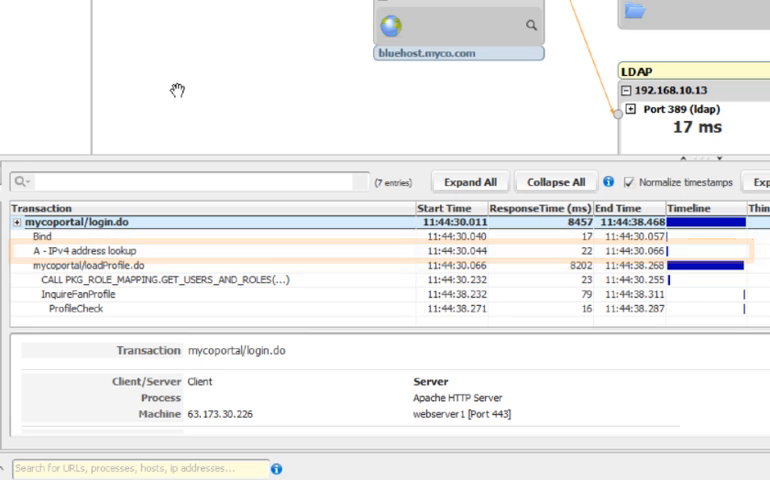
pyautogui.click(90, 264)
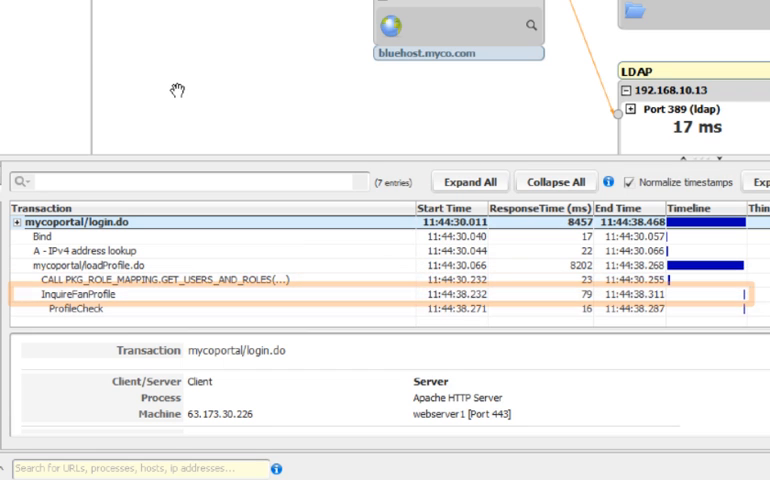
pyautogui.click(74, 308)
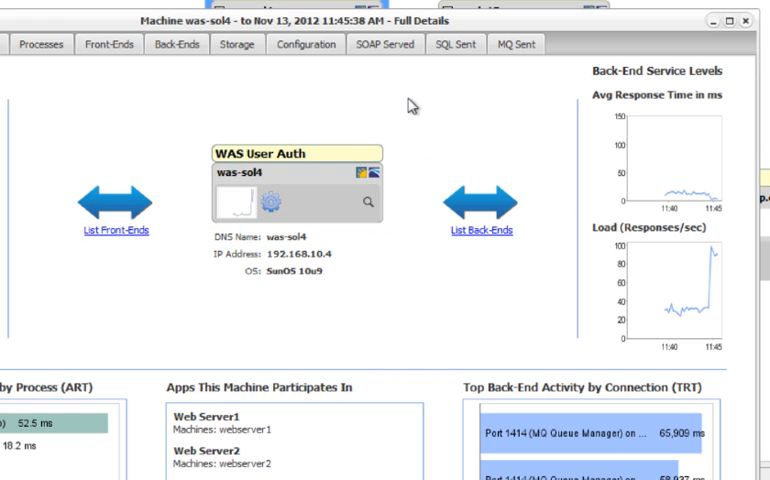
# Show the SQL Sent list for was-sol4, ranking its statements by average response time
pyautogui.click(452, 44)
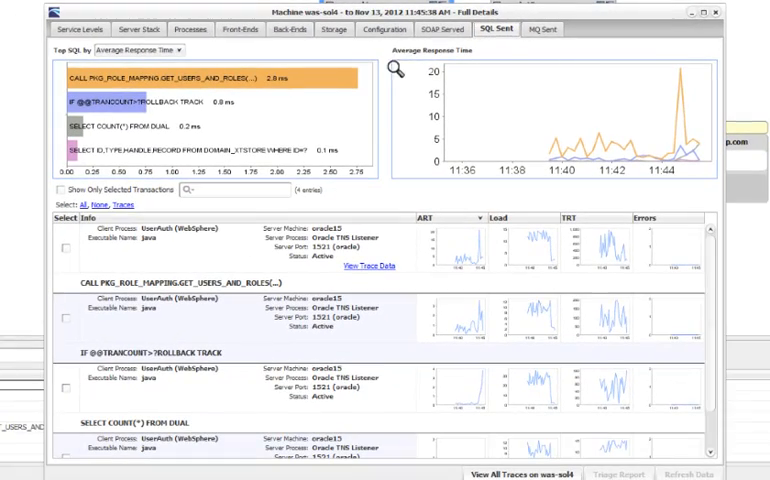